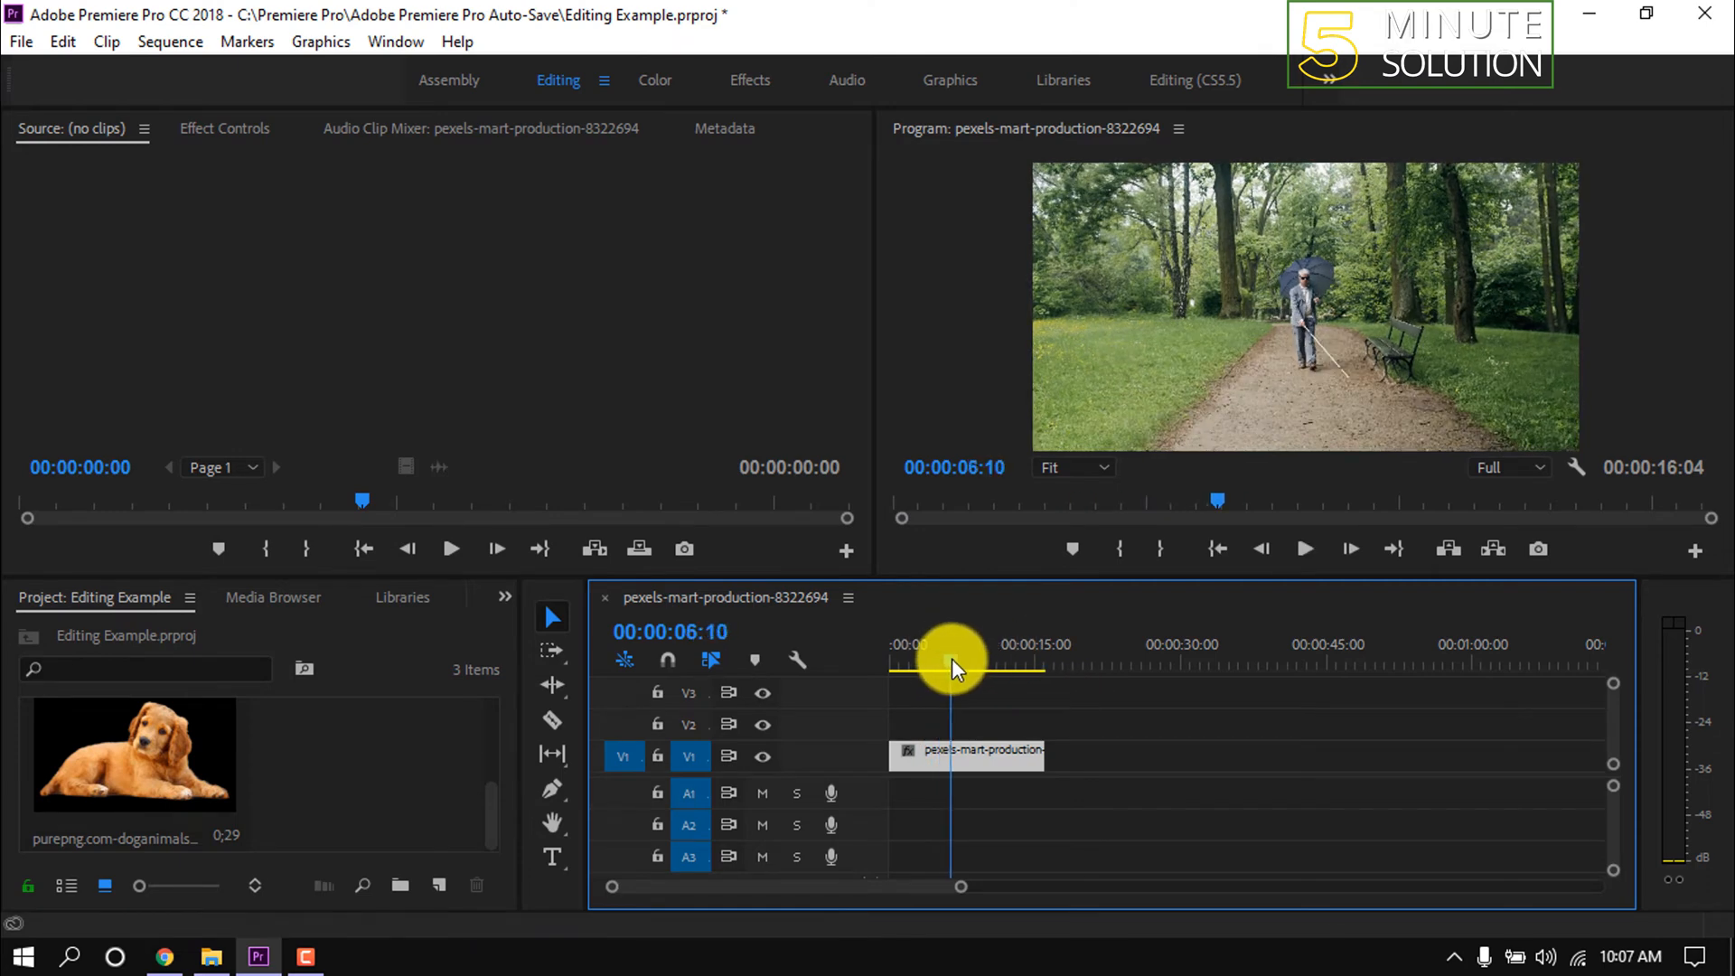
- Move the playhead to 00:00:00:00 at the start of the timeline
{"action": "left_click", "coordinate": [896, 644]}
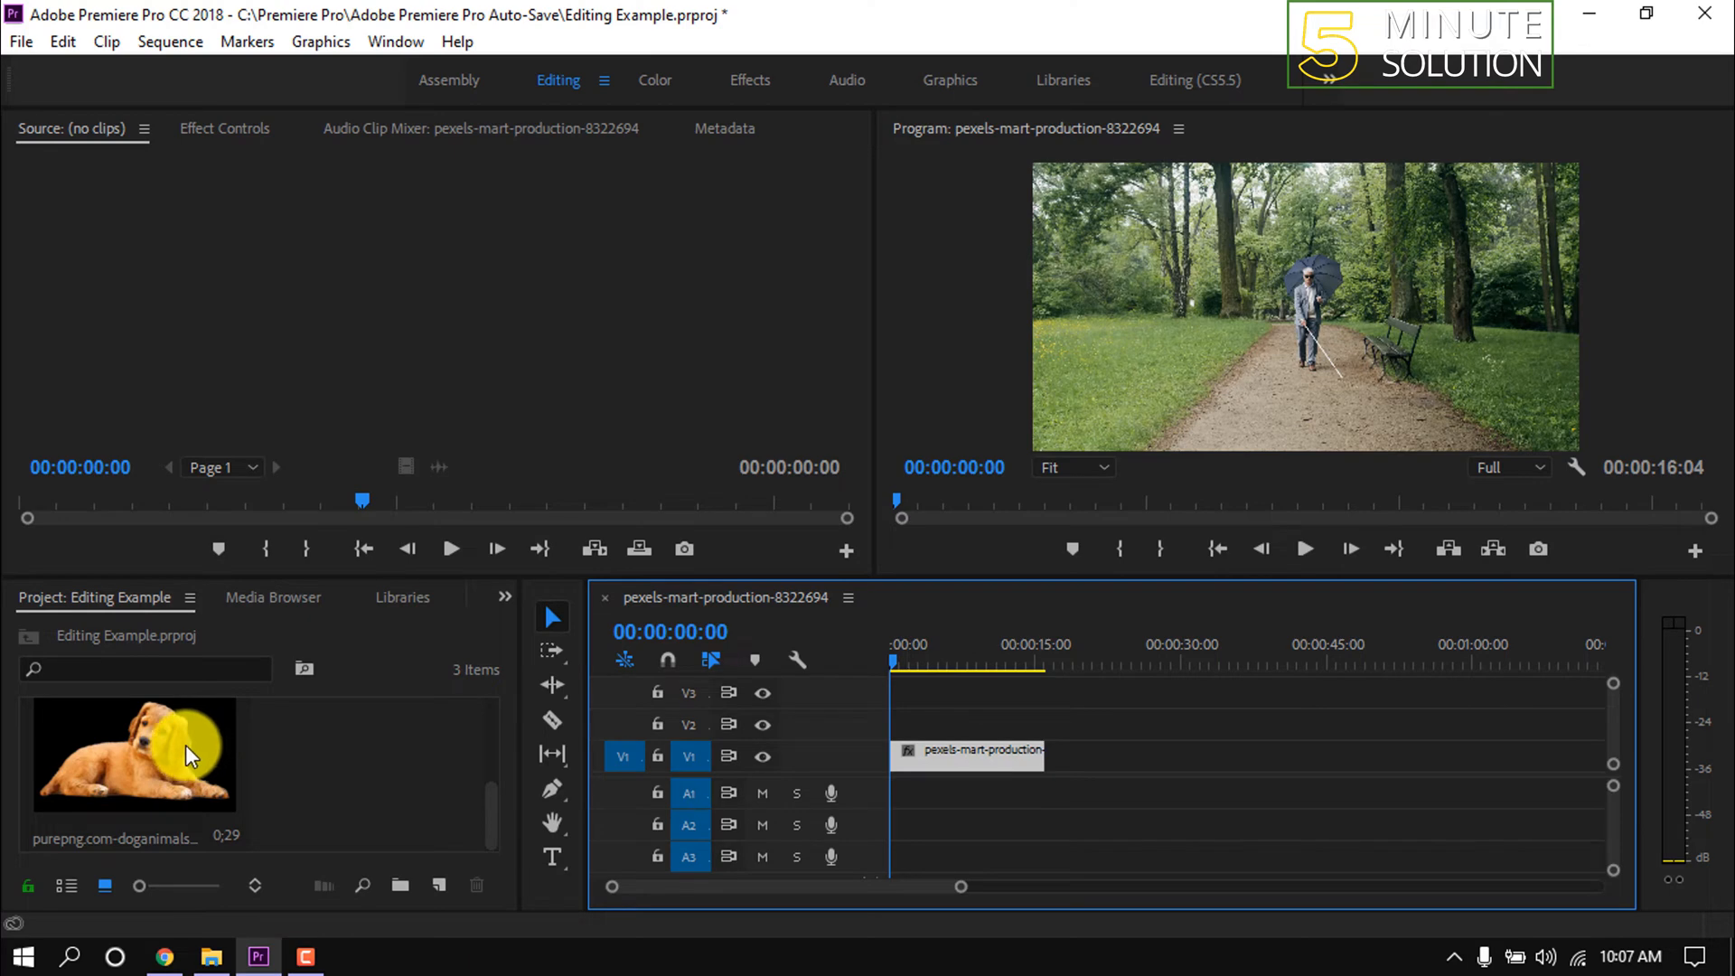
- Place the dog PNG on track V2 above the park clip
{"action": "left_click", "coordinate": [133, 755]}
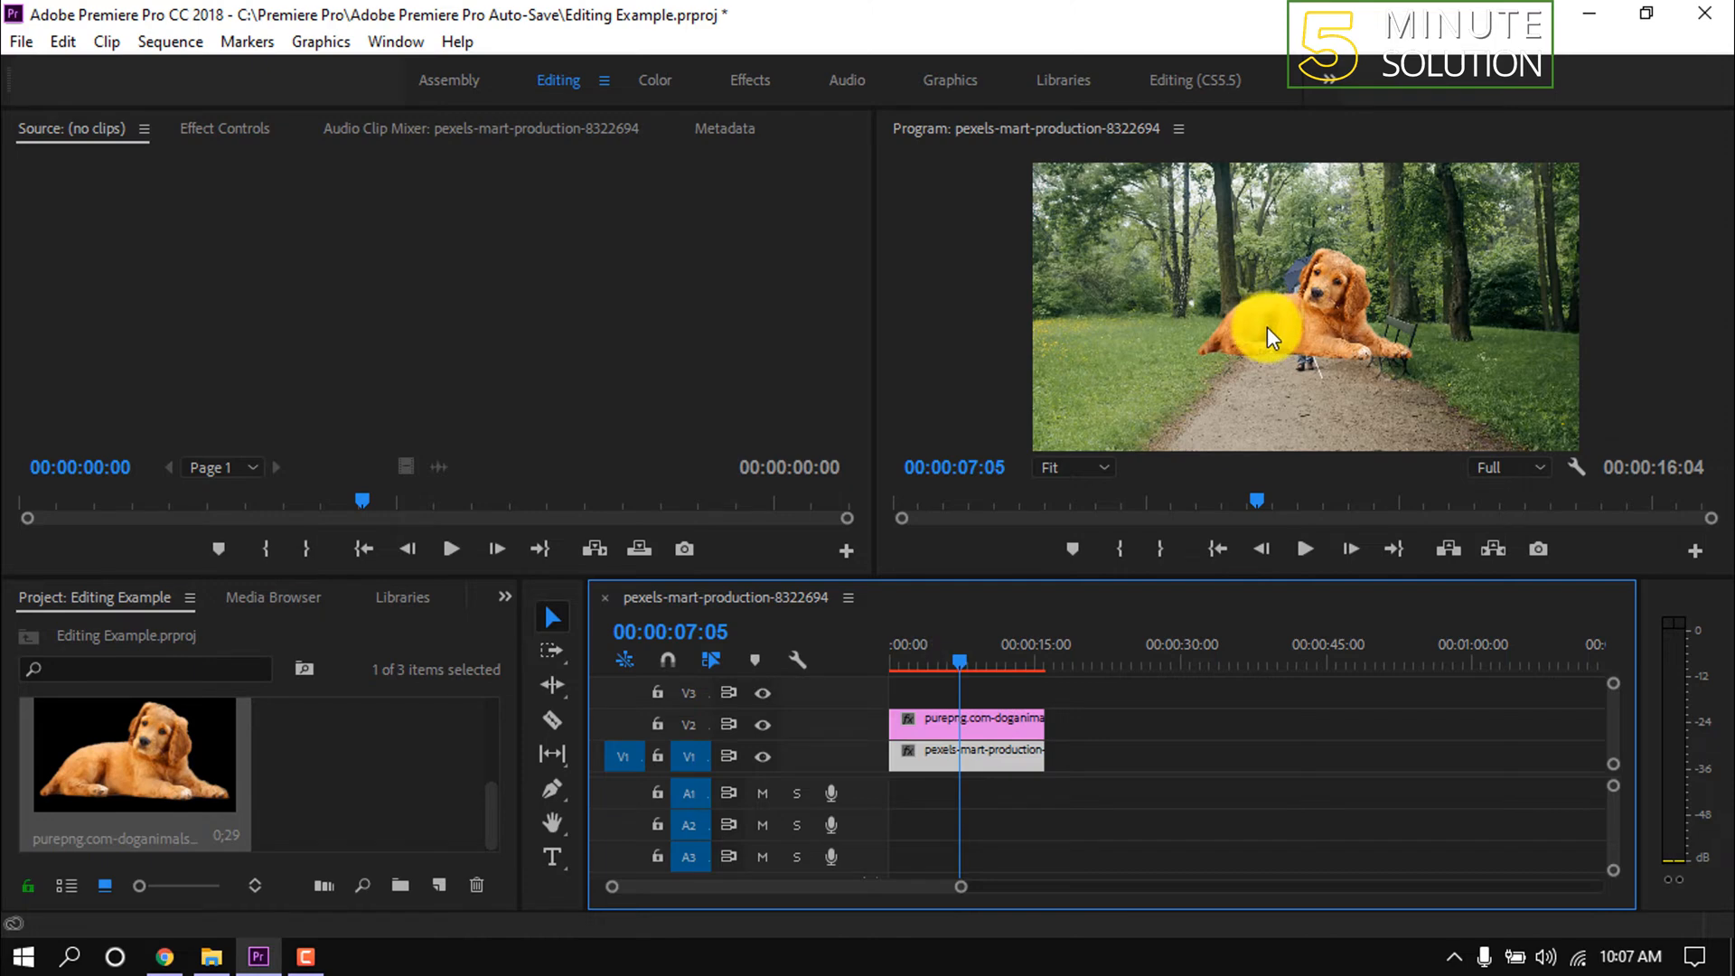
- Set the dog clip's Motion Scale to 73 and Position to 2048.5, 1842.7
{"action": "left_click", "coordinate": [985, 717]}
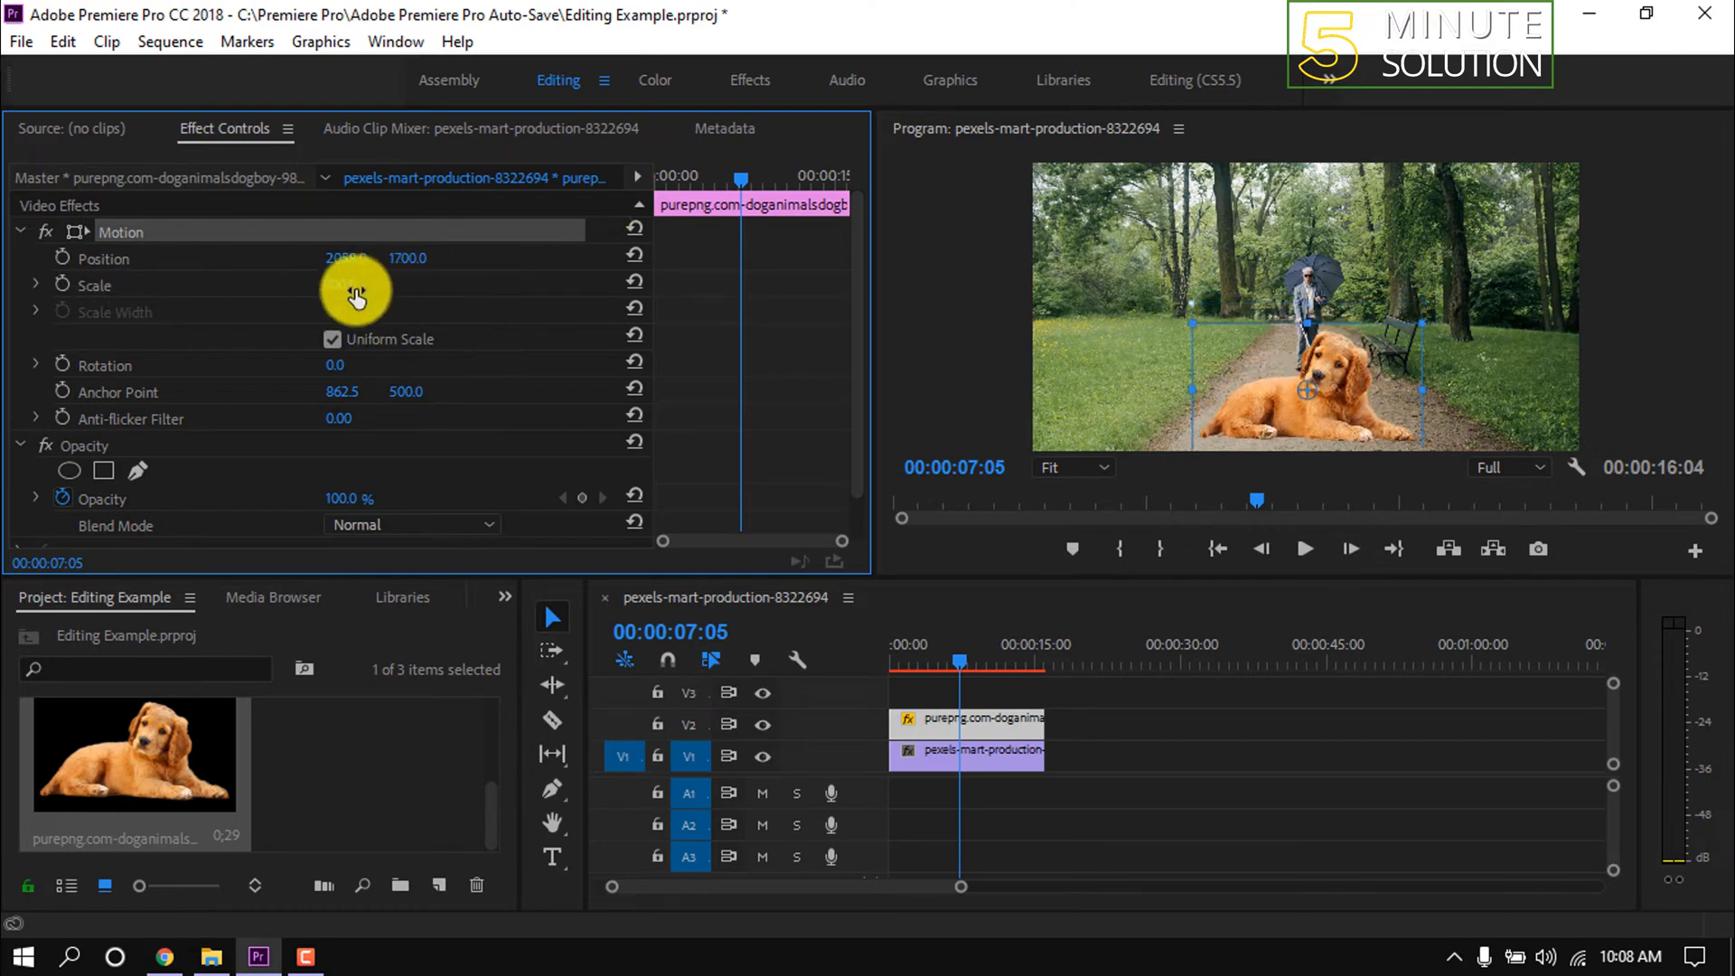
{"action": "double_click", "coordinate": [347, 285]}
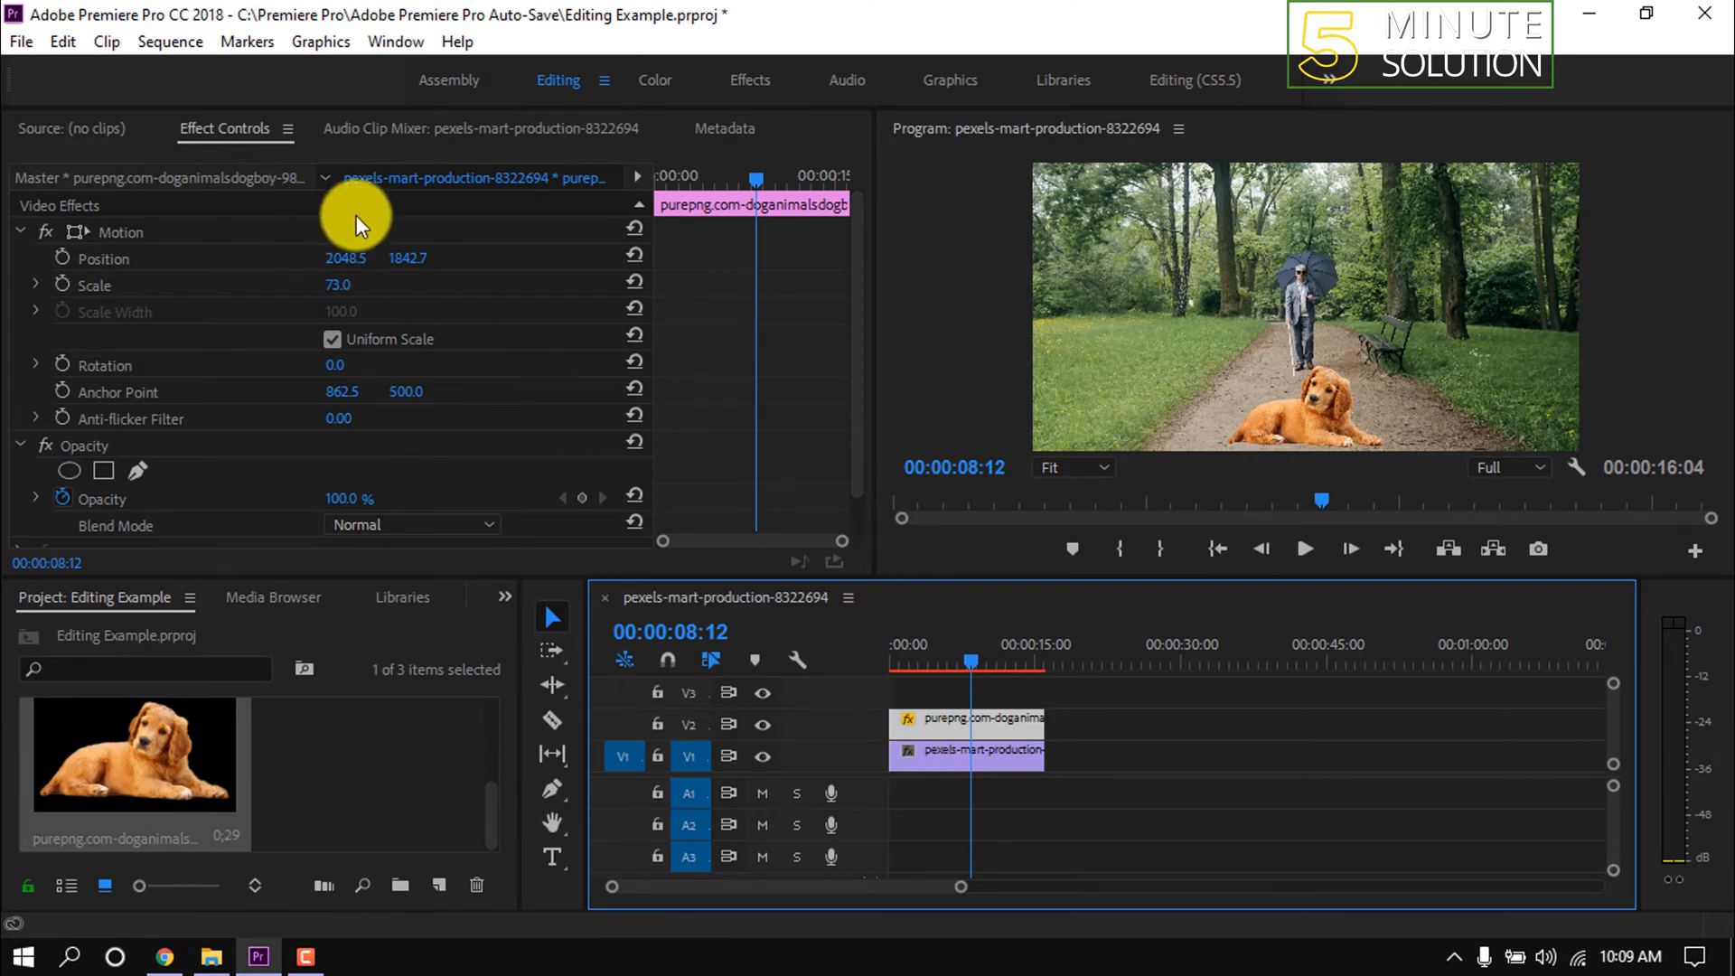
{"action": "mouse_move", "coordinate": [739, 226]}
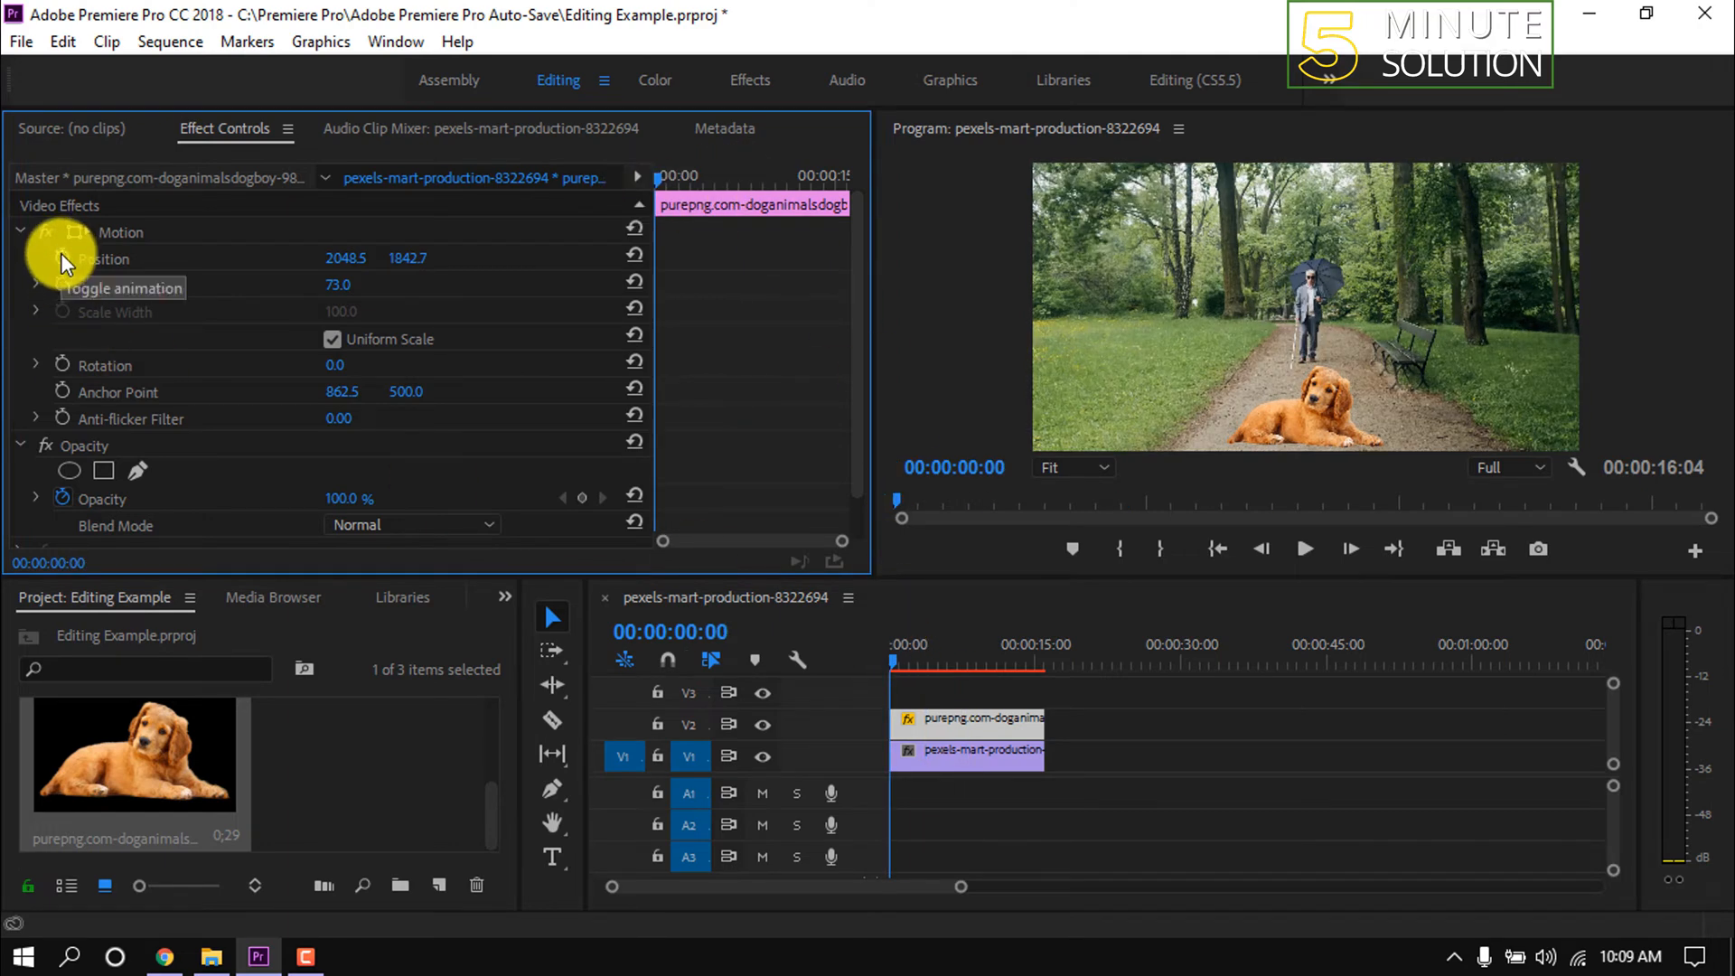
- Keyframe the dog's Position at 00:00, then drag it left at 02:16
{"action": "left_click", "coordinate": [63, 259]}
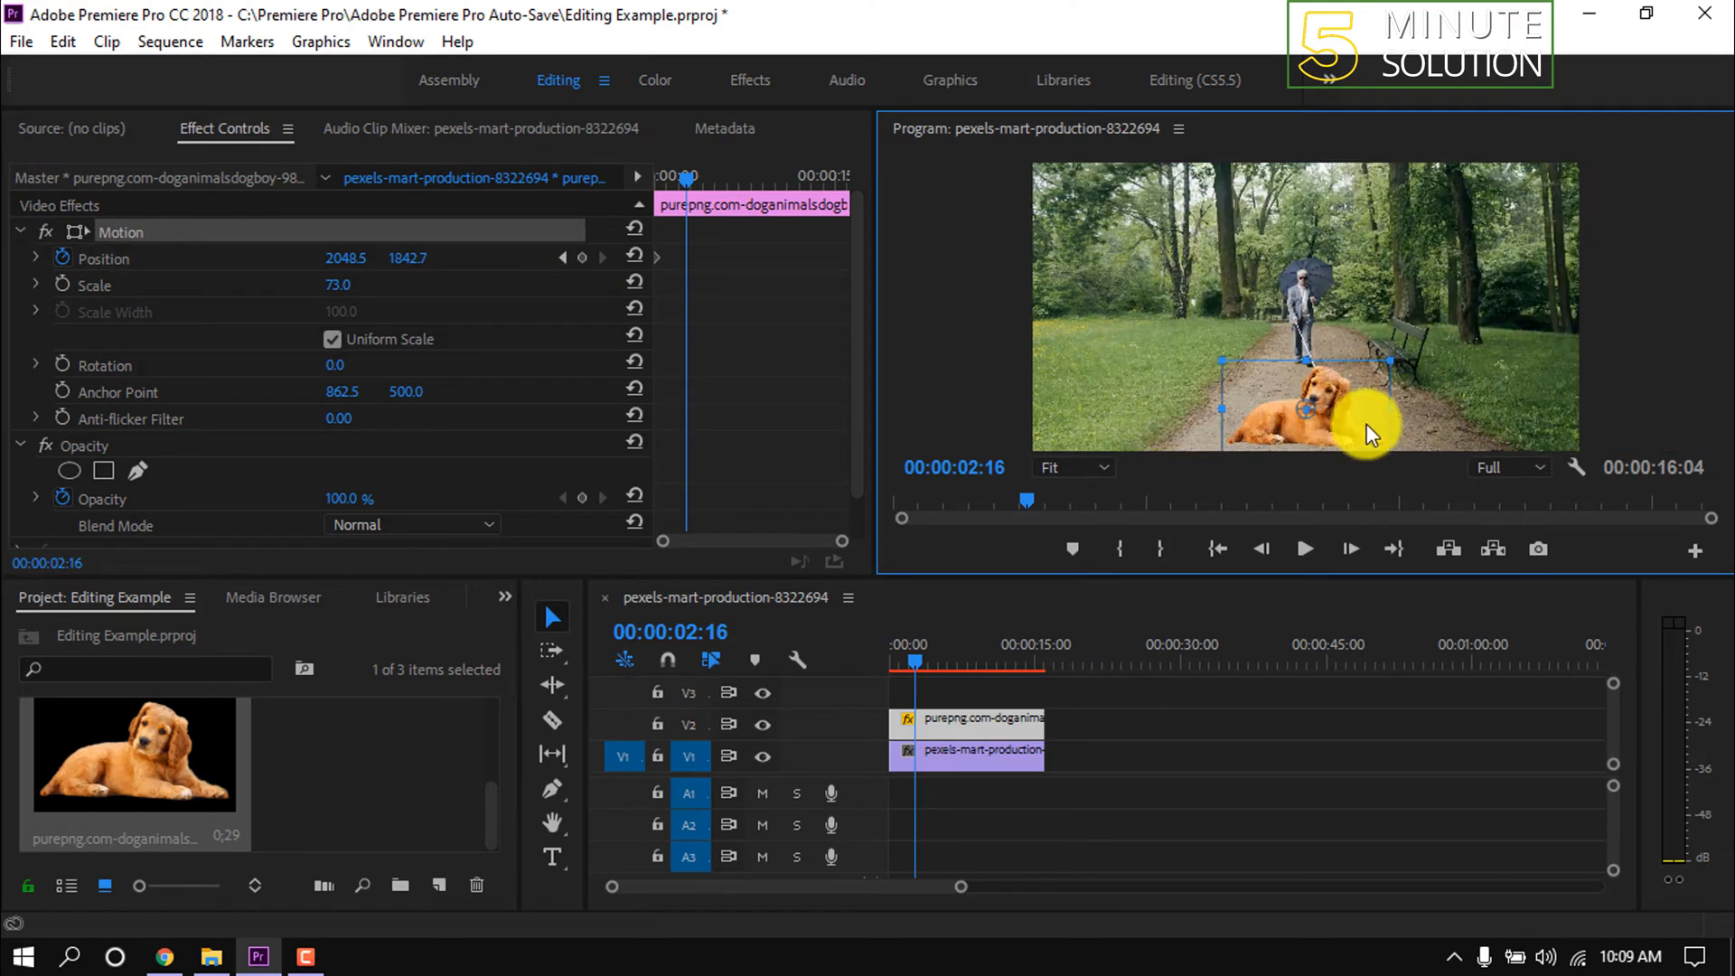
{"action": "left_click_drag", "start_coordinate": [1305, 410], "coordinate": [1128, 321]}
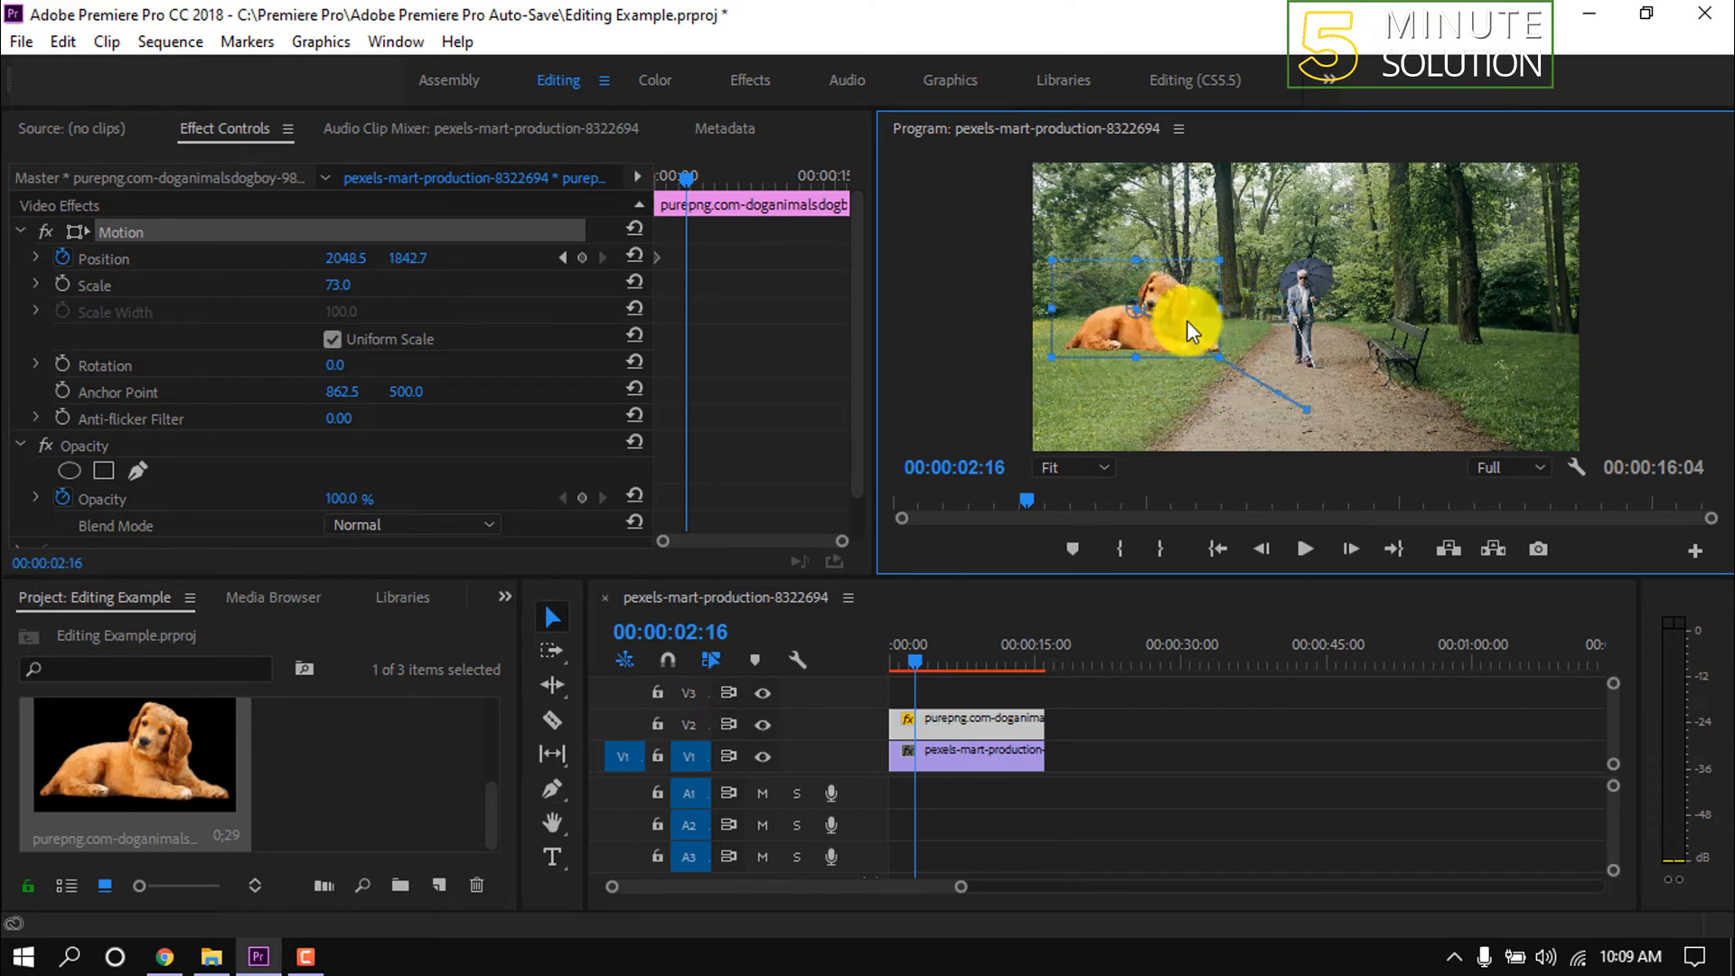